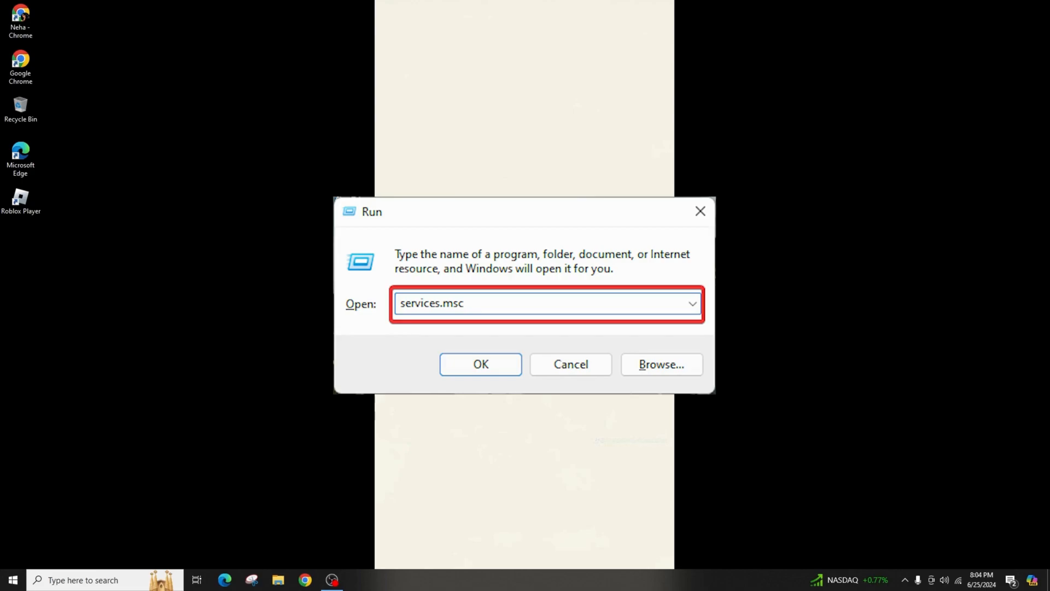
- Launch services.msc from the Run dialog to check Background Intelligent Transfer Service's startup and status
click(480, 364)
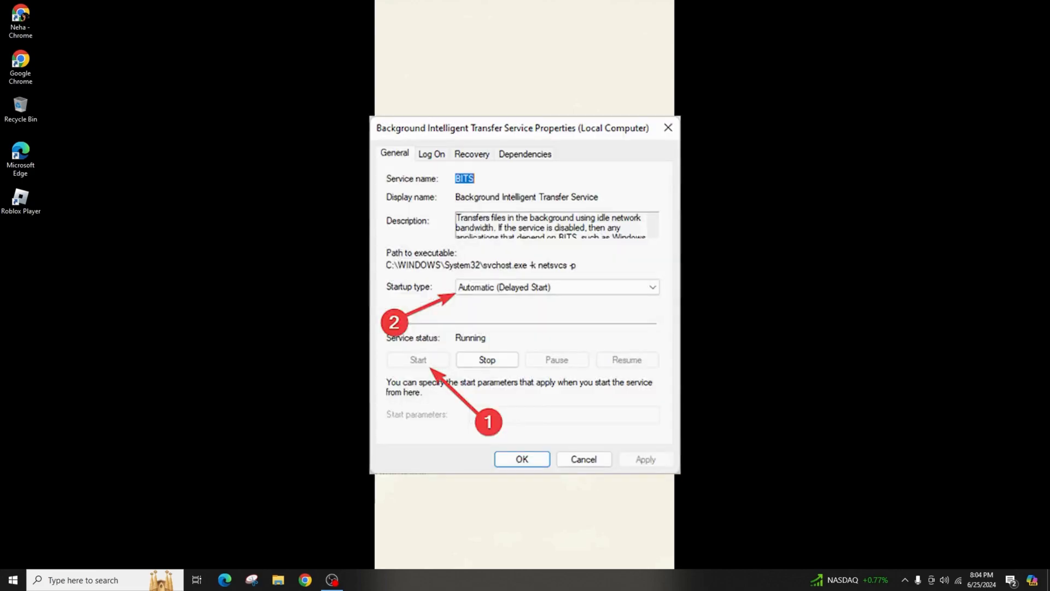